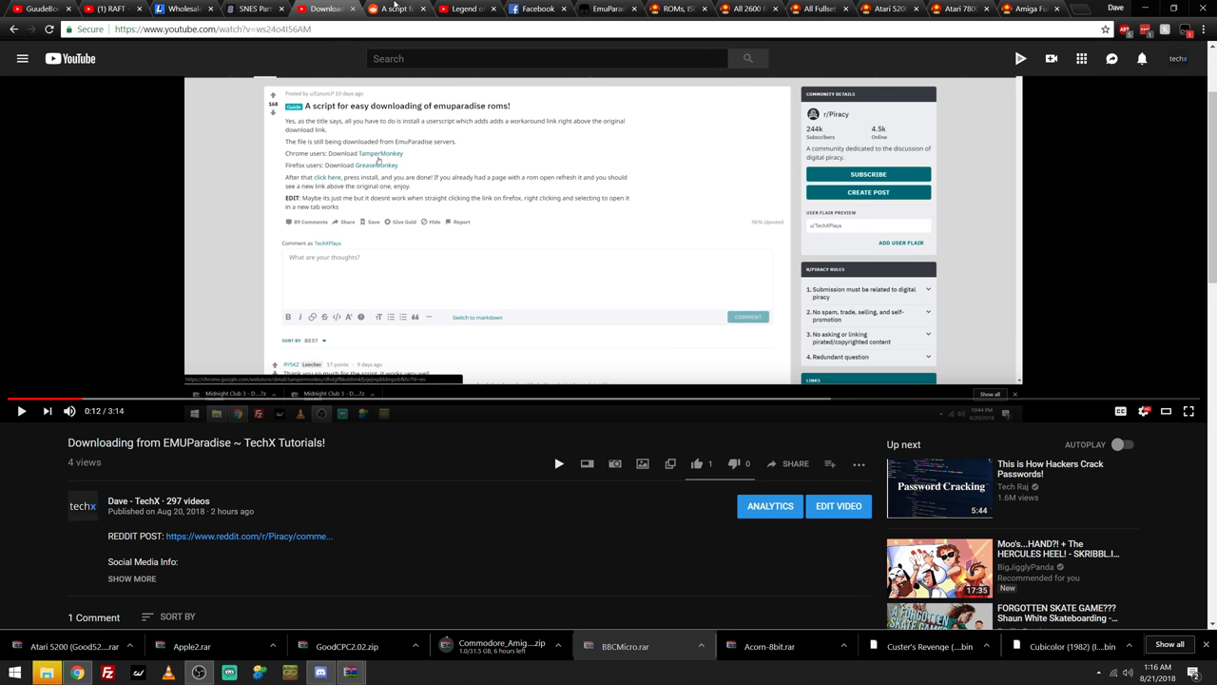
Open the linked r/Piracy post on the EmuParadise download script and its userscript install links
left_click(394, 8)
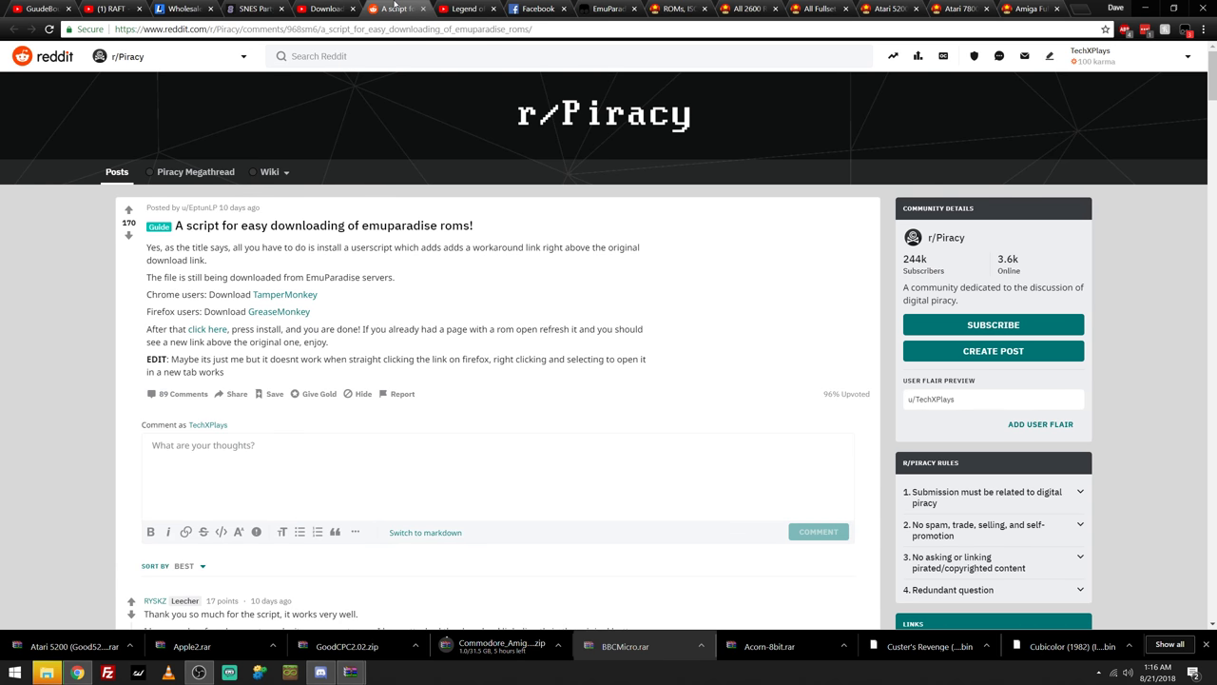
mouse_move(285, 295)
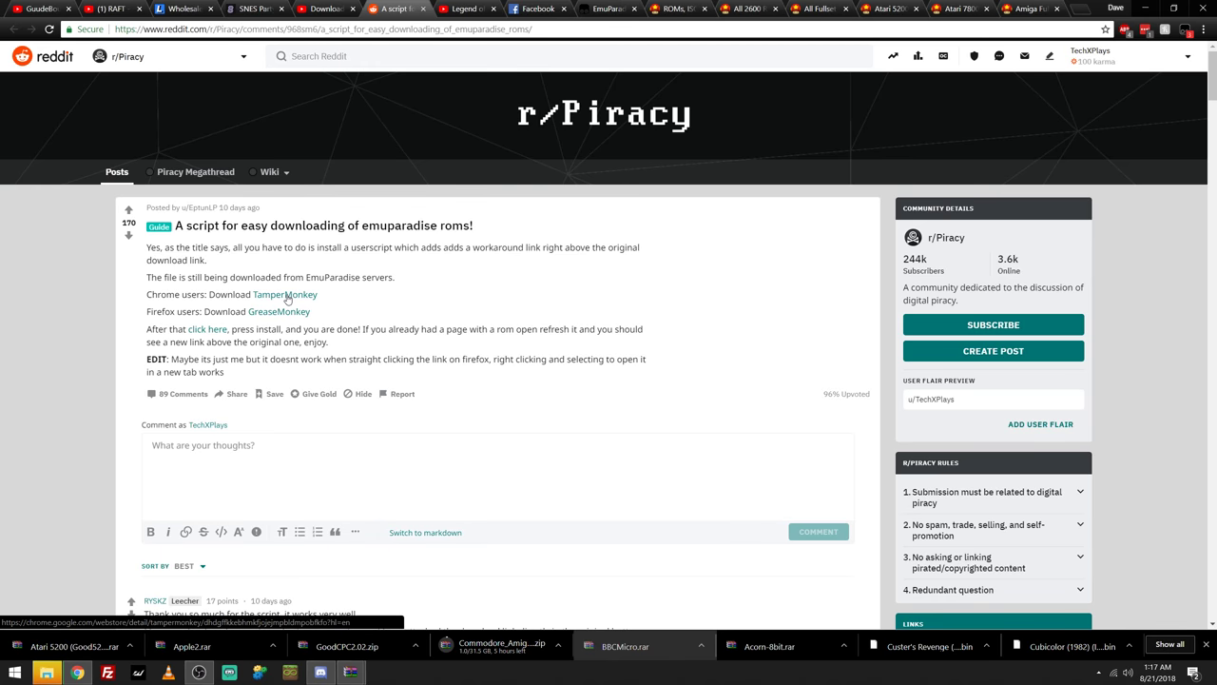
mouse_move(278, 311)
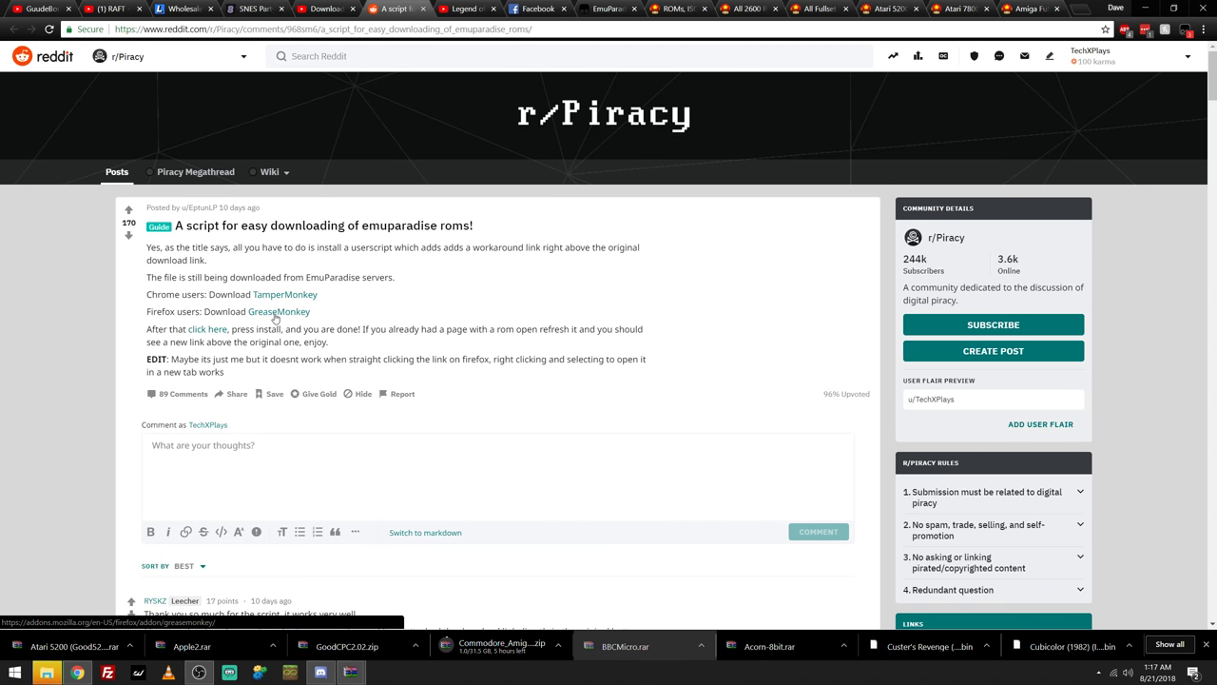
mouse_move(397, 279)
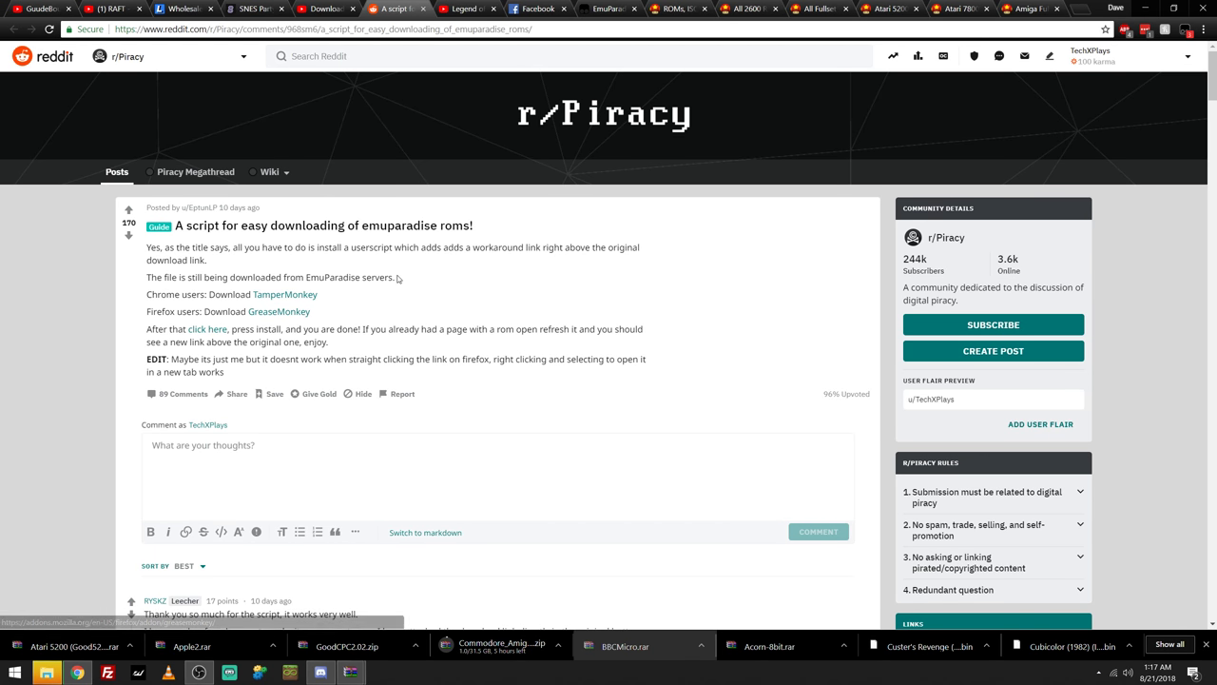
left_click(285, 294)
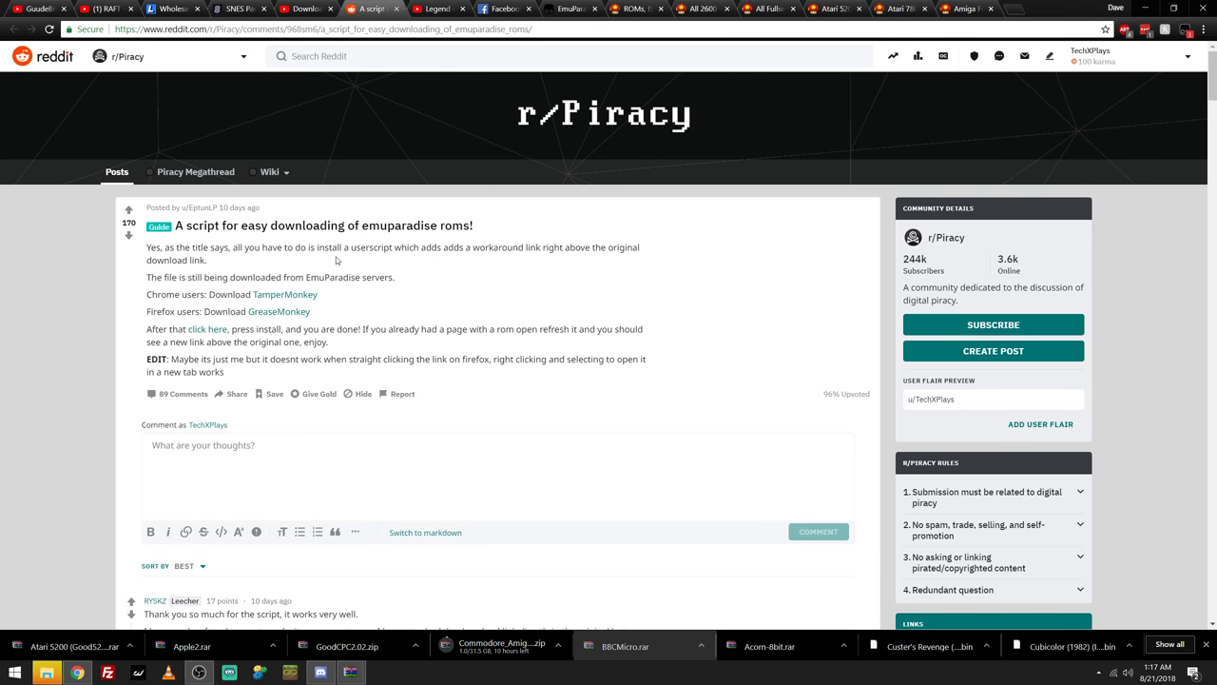
left_click(278, 311)
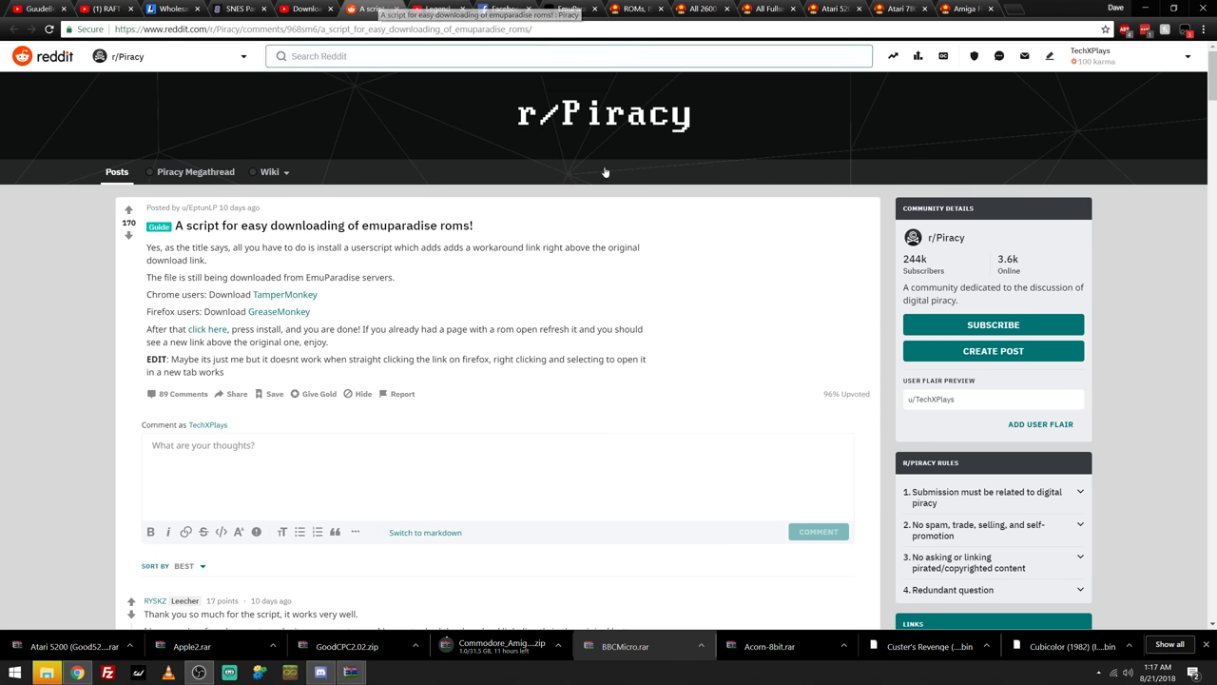
mouse_move(207, 329)
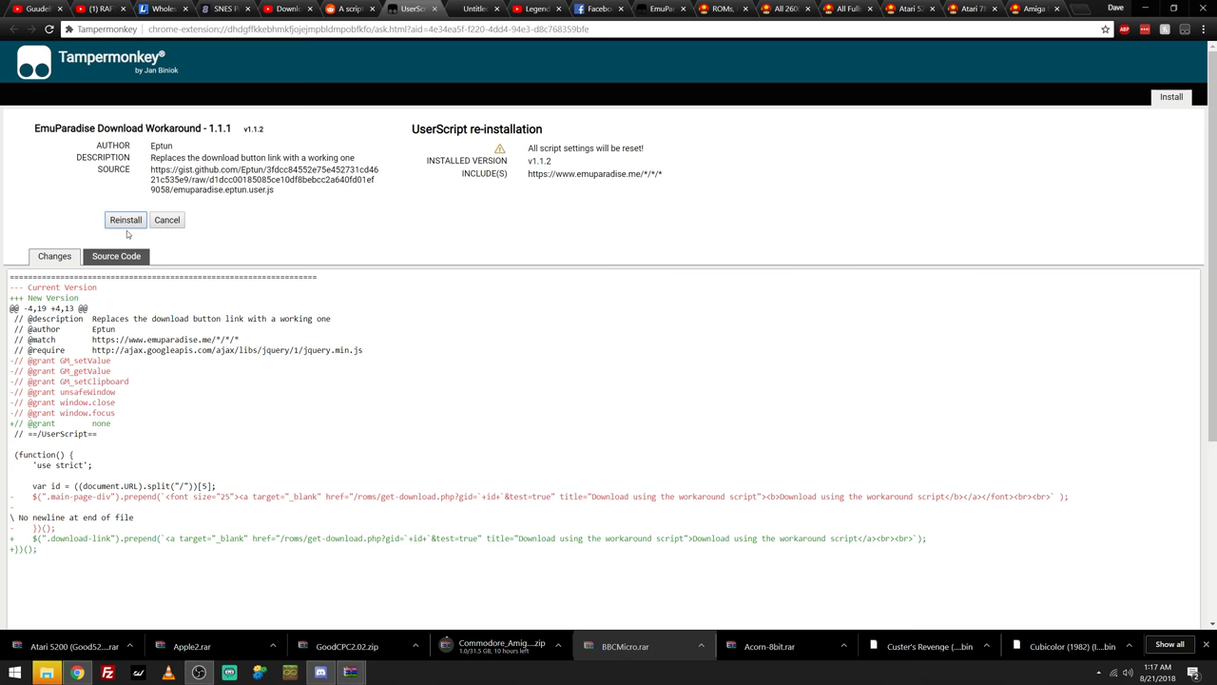
mouse_move(121, 228)
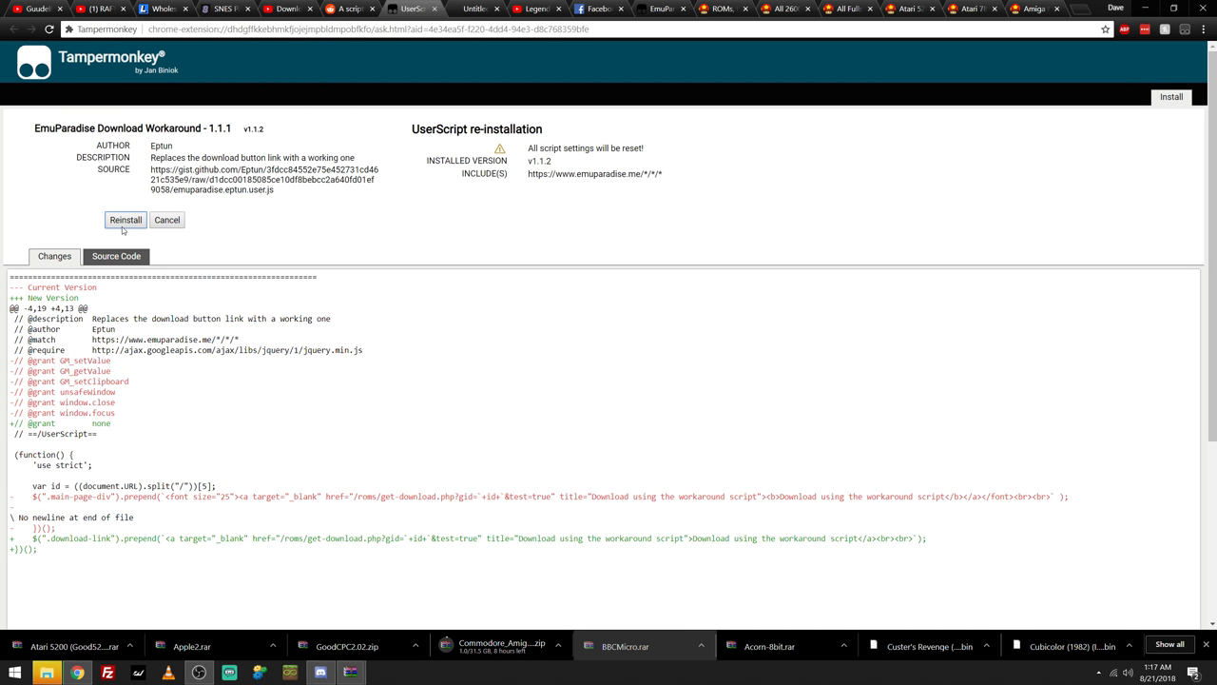
mouse_move(139, 206)
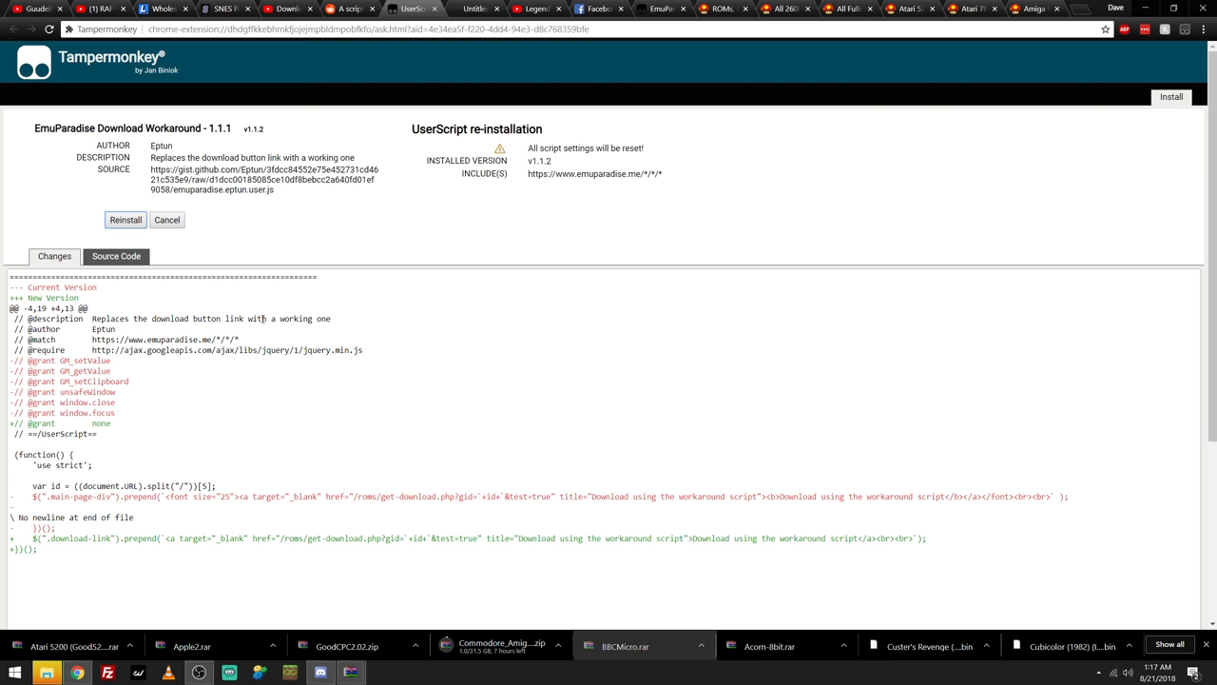
mouse_move(90, 515)
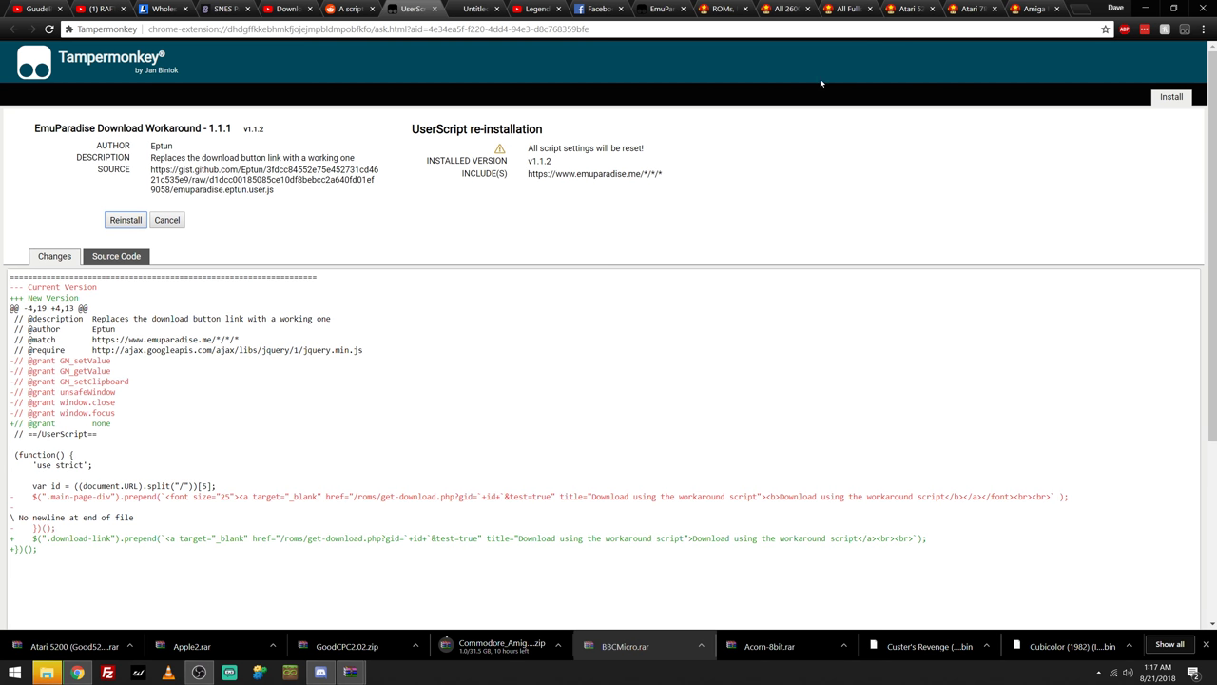
Go to EmuParadise's Complete ROM Sets and open the Atari 8-bit Family Set page
left_click(722, 8)
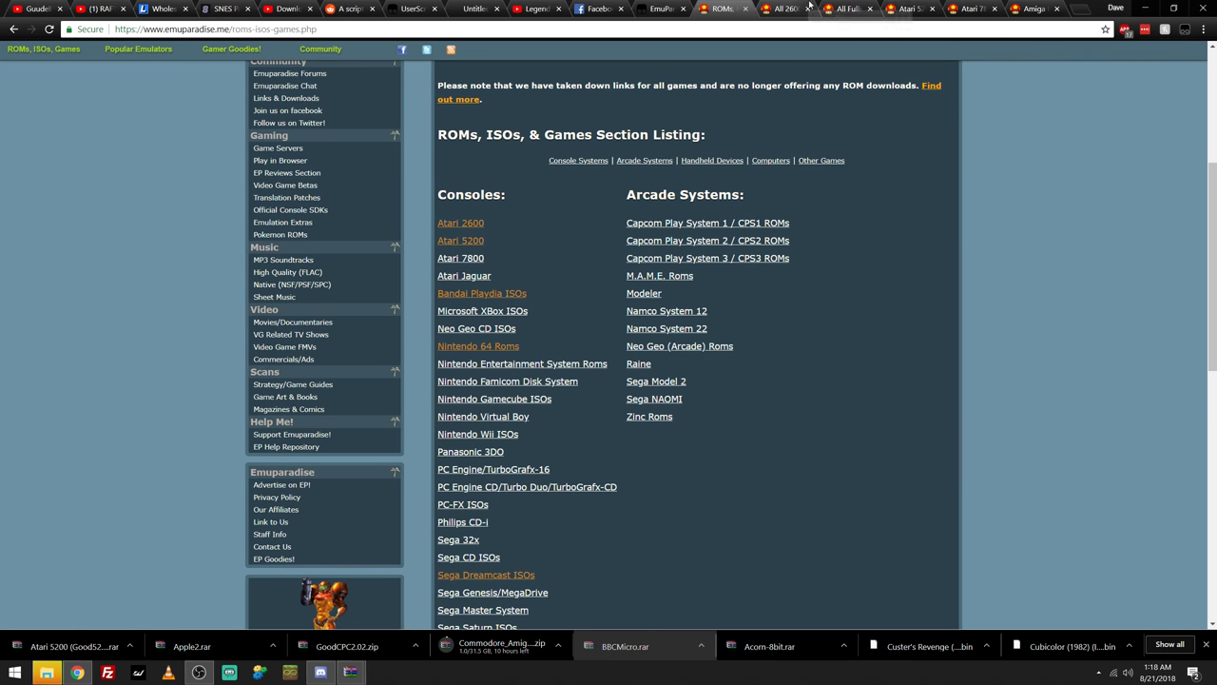
left_click(460, 223)
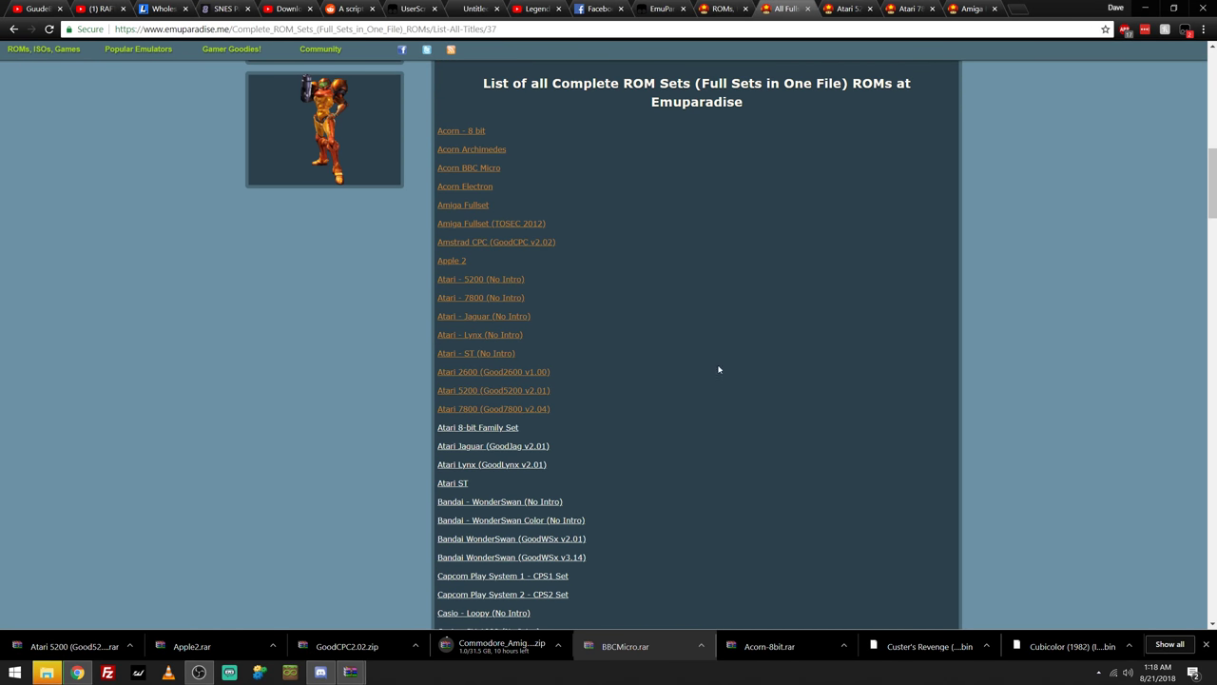
right_click(477, 427)
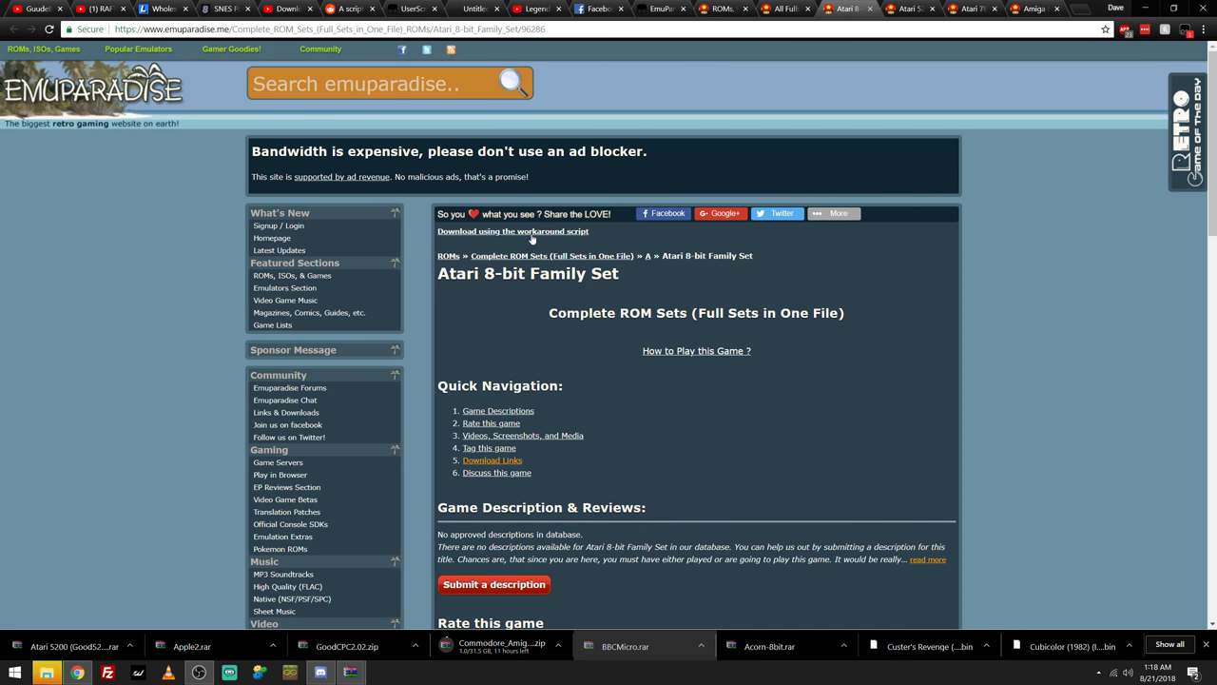
left_click(658, 8)
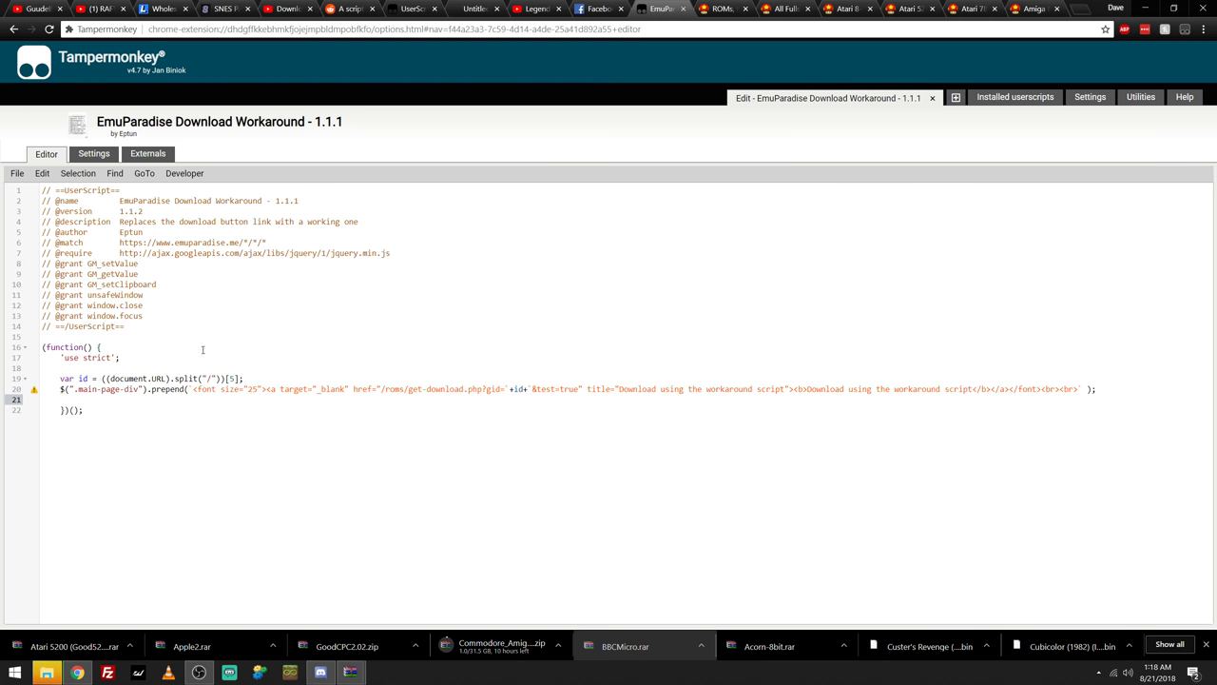
left_click(846, 9)
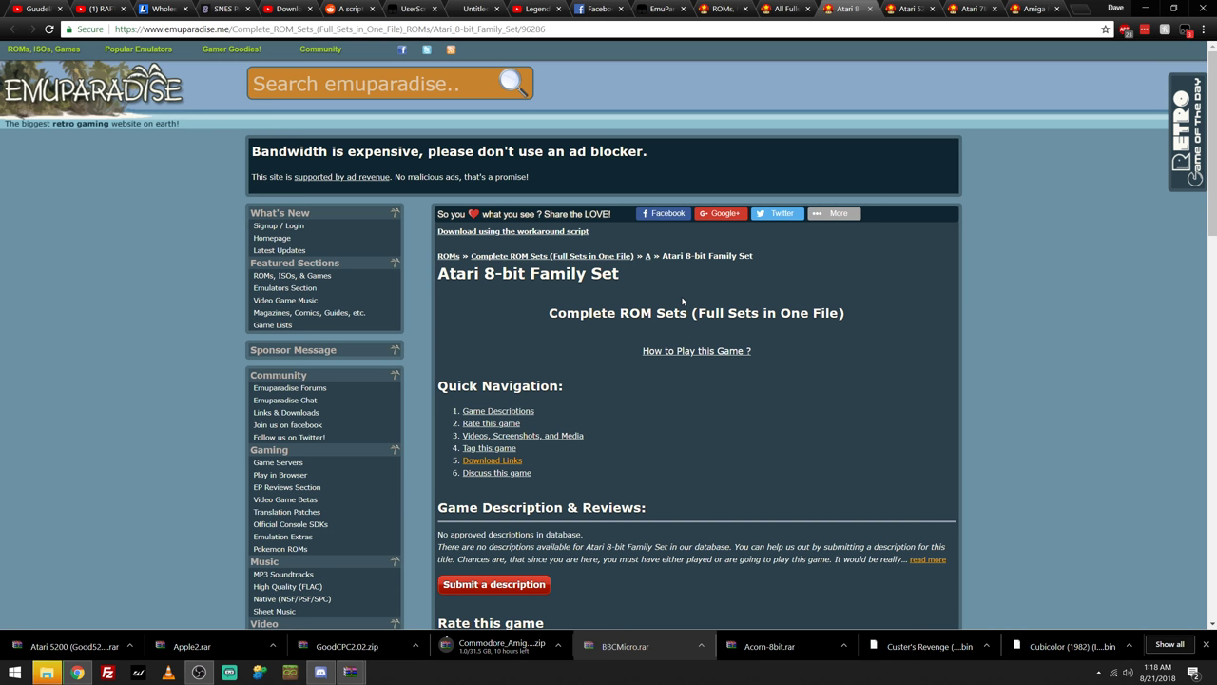
Download the Atari 8-bit Family Set via the workaround script and return to the sets list
scroll("down", 3)
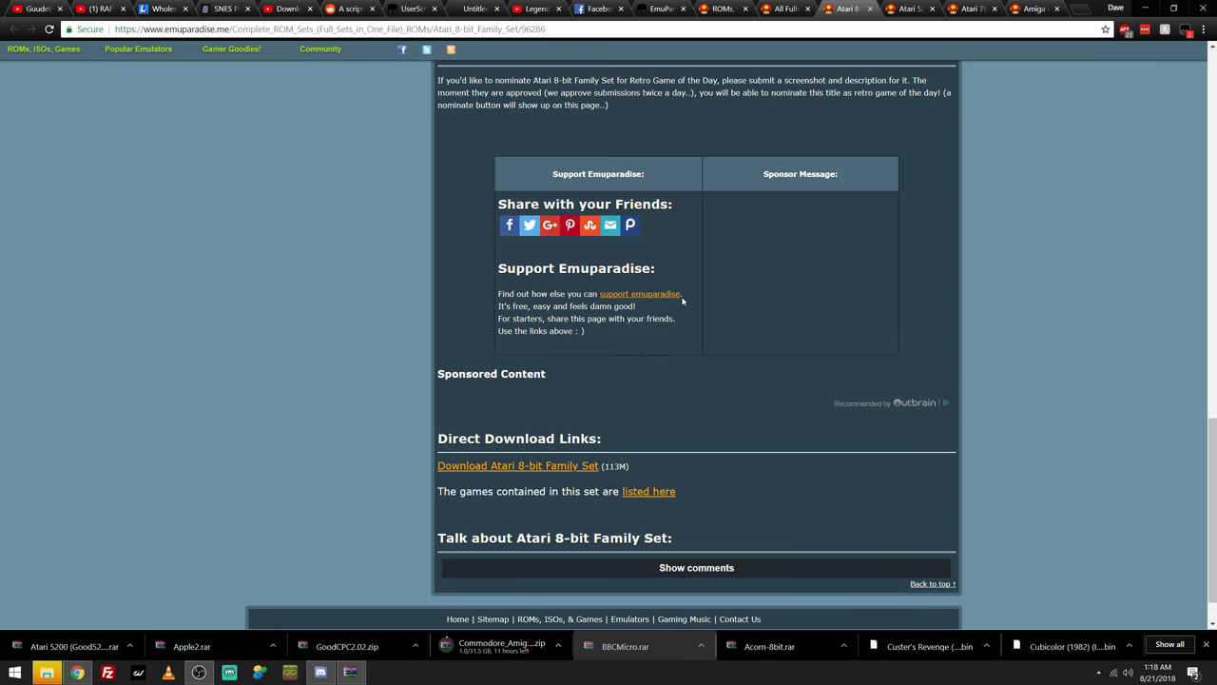
scroll("down", 3)
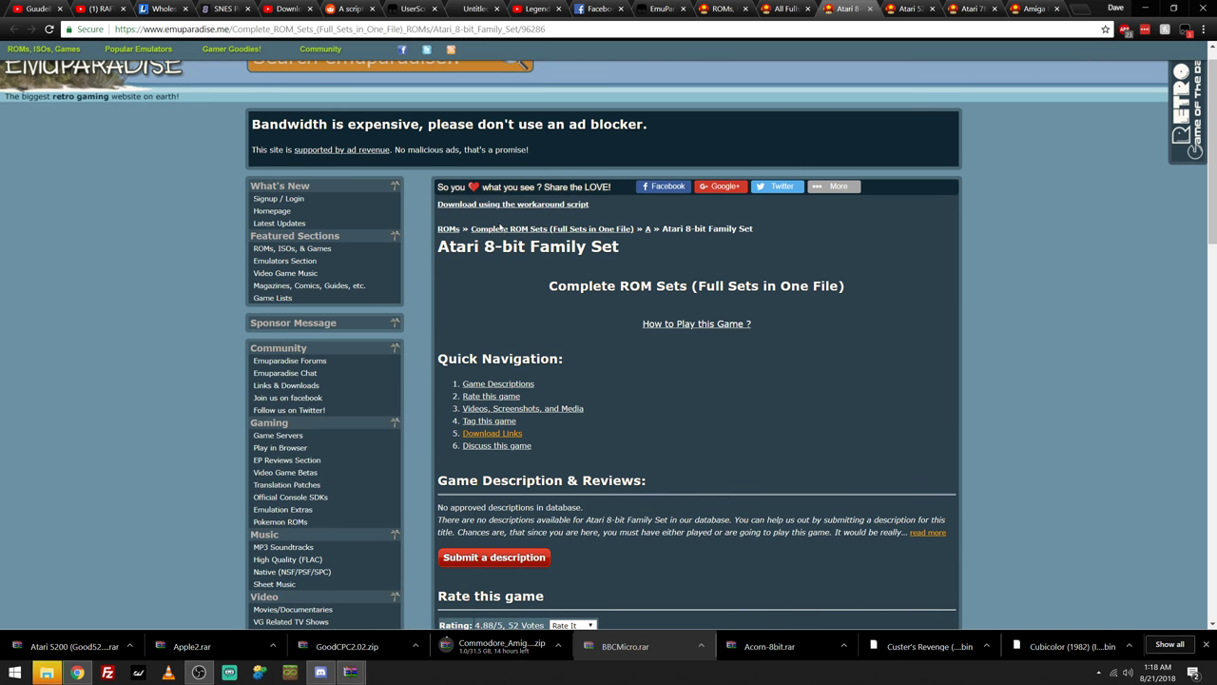
scroll("down", 3)
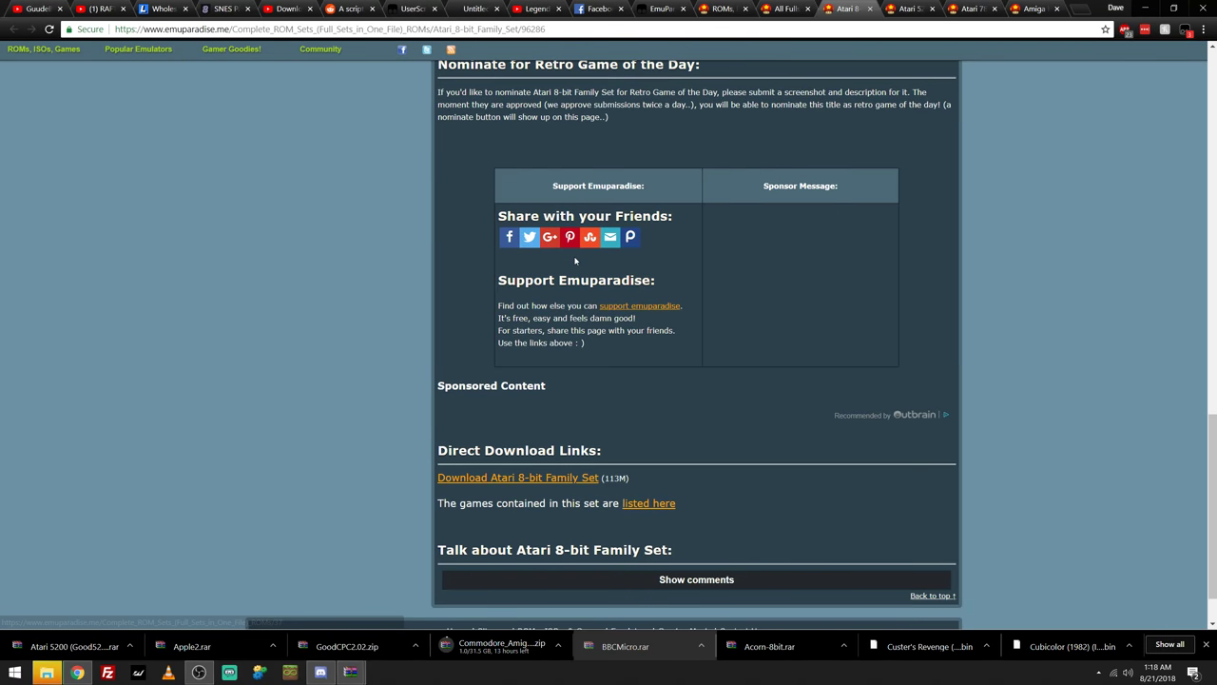
scroll("up", 3)
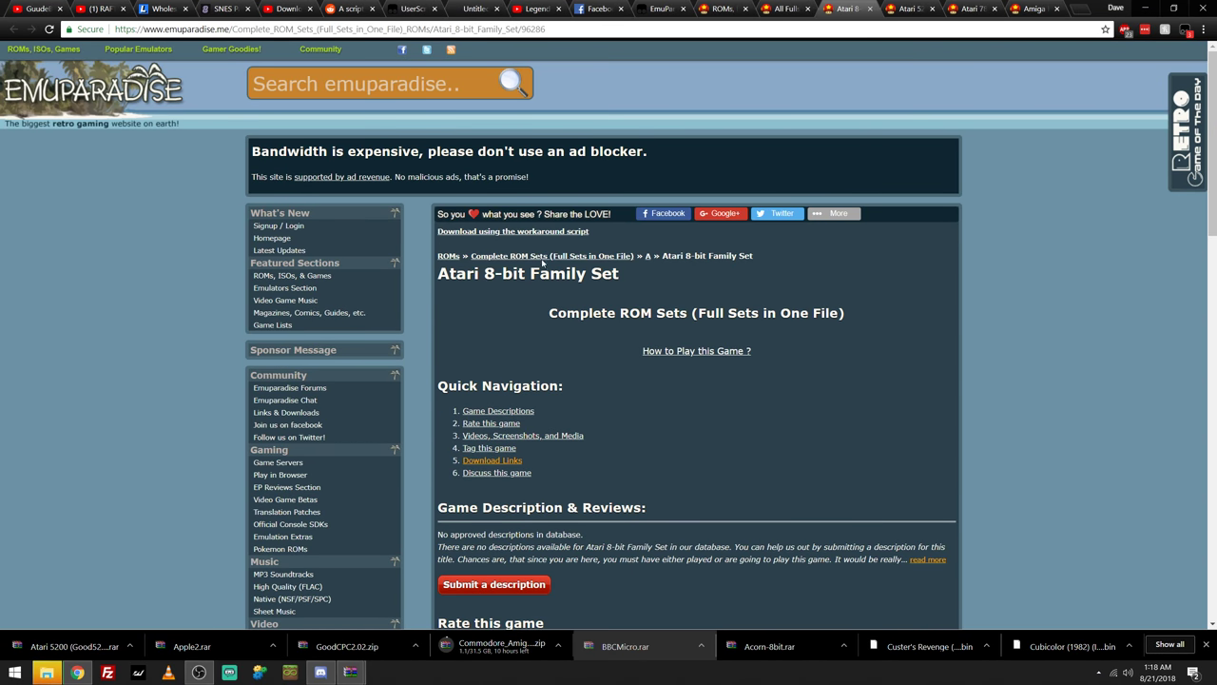
left_click(512, 231)
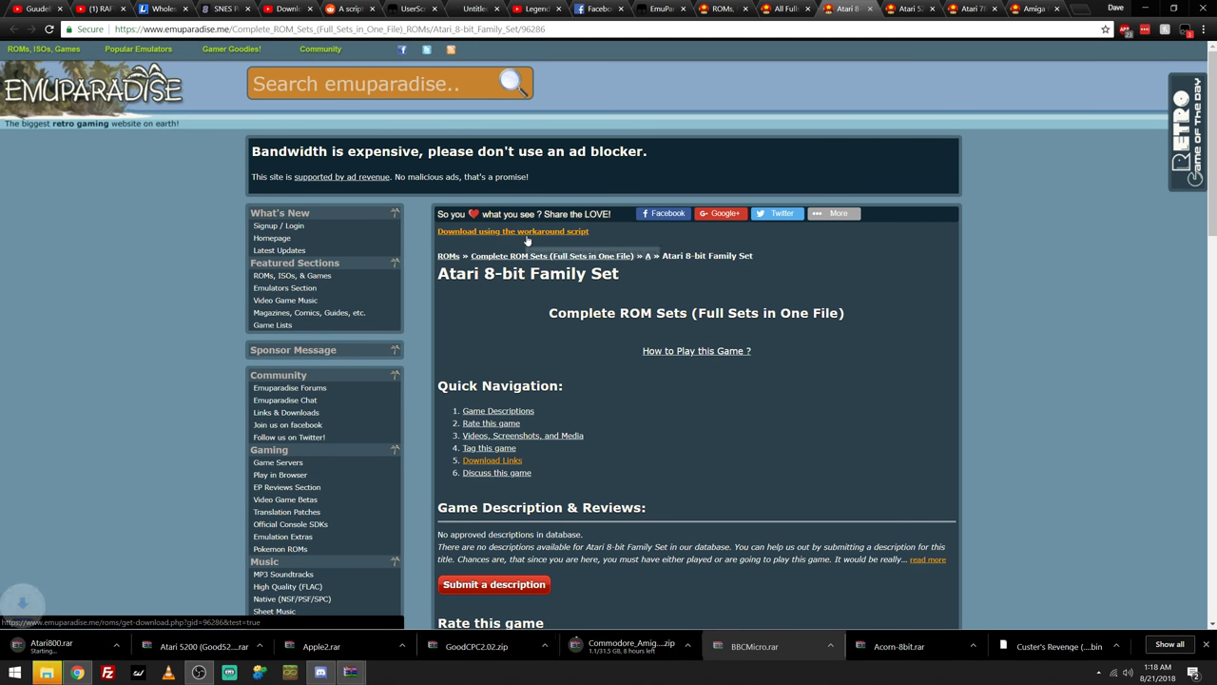
left_click(513, 231)
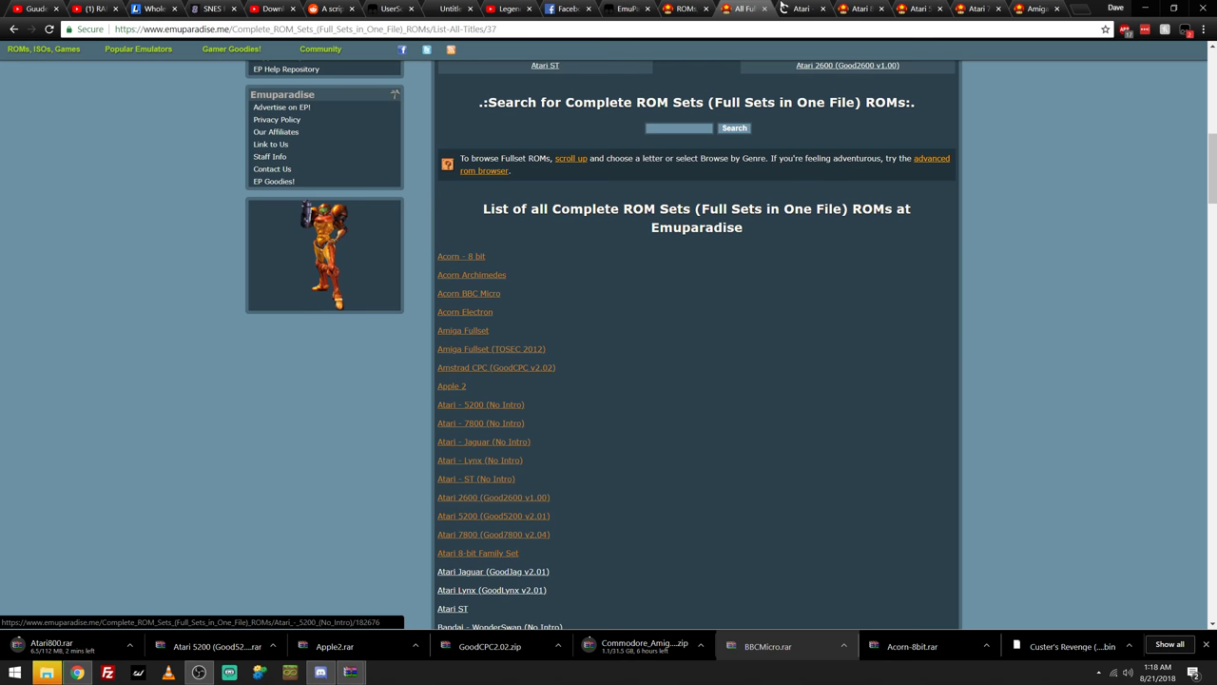
Open the Atari 5200 (Good5200 v2.01) complete set page from the list
left_click(480, 404)
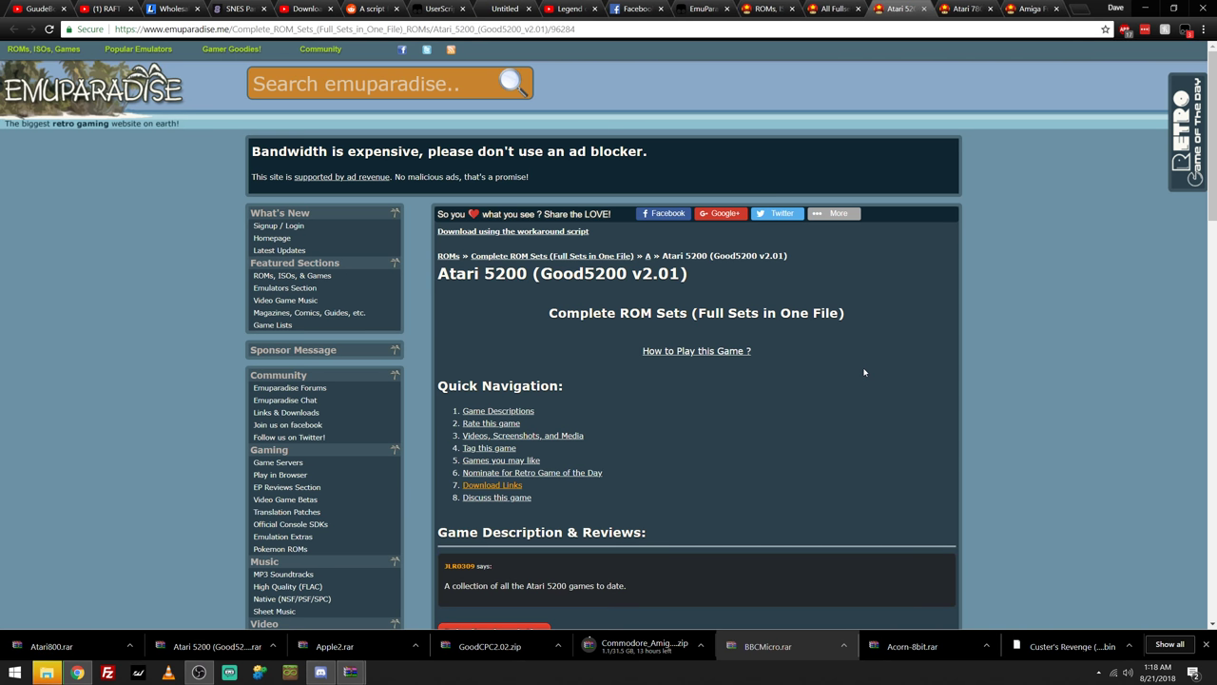
mouse_move(879, 358)
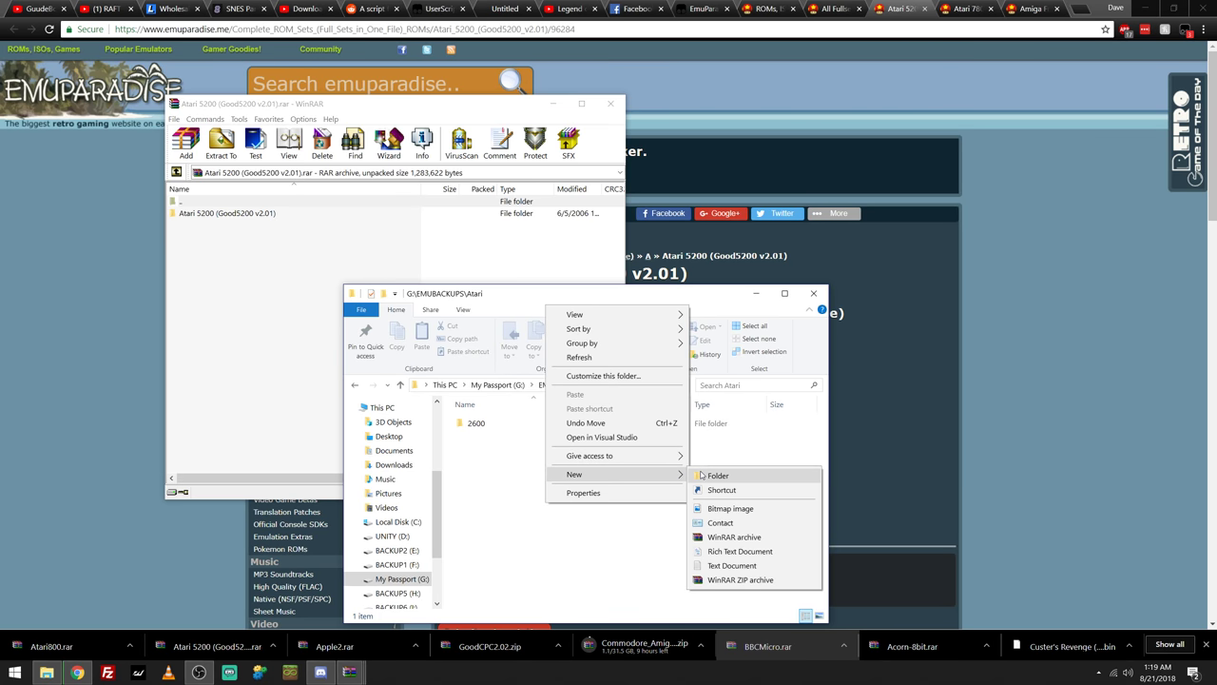
Create a 5200 folder with a Good5200 subfolder for the extracted set, then return to Atari
left_click(717, 475)
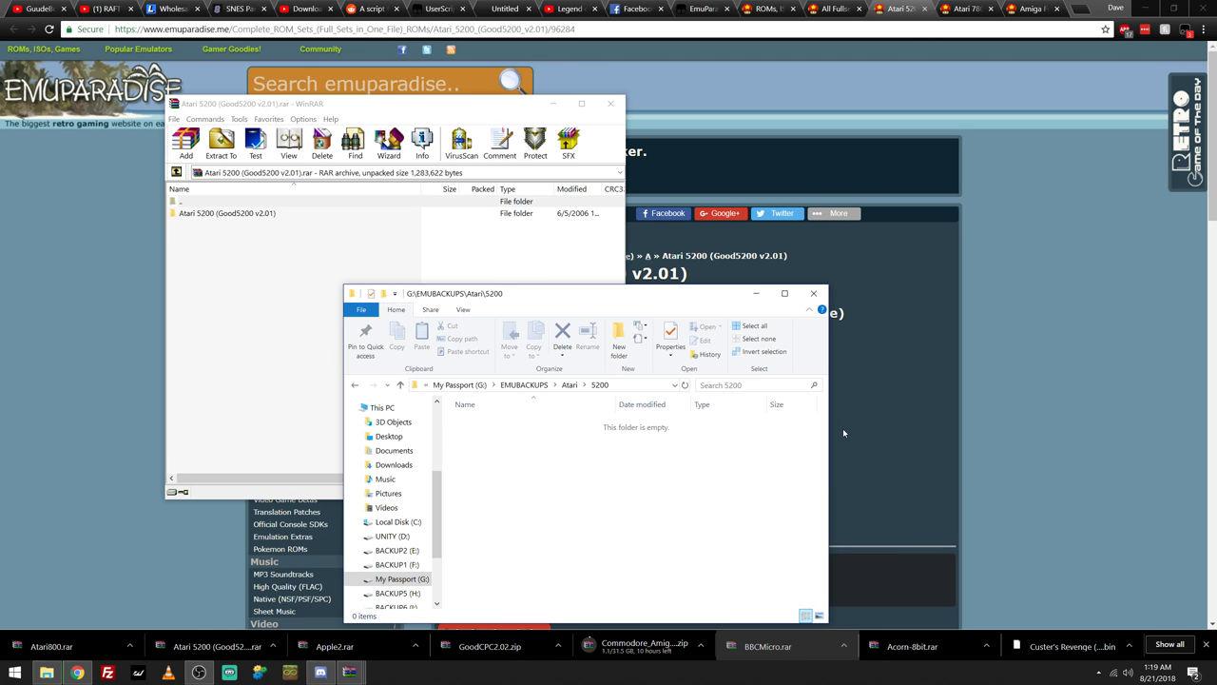
left_click(618, 342)
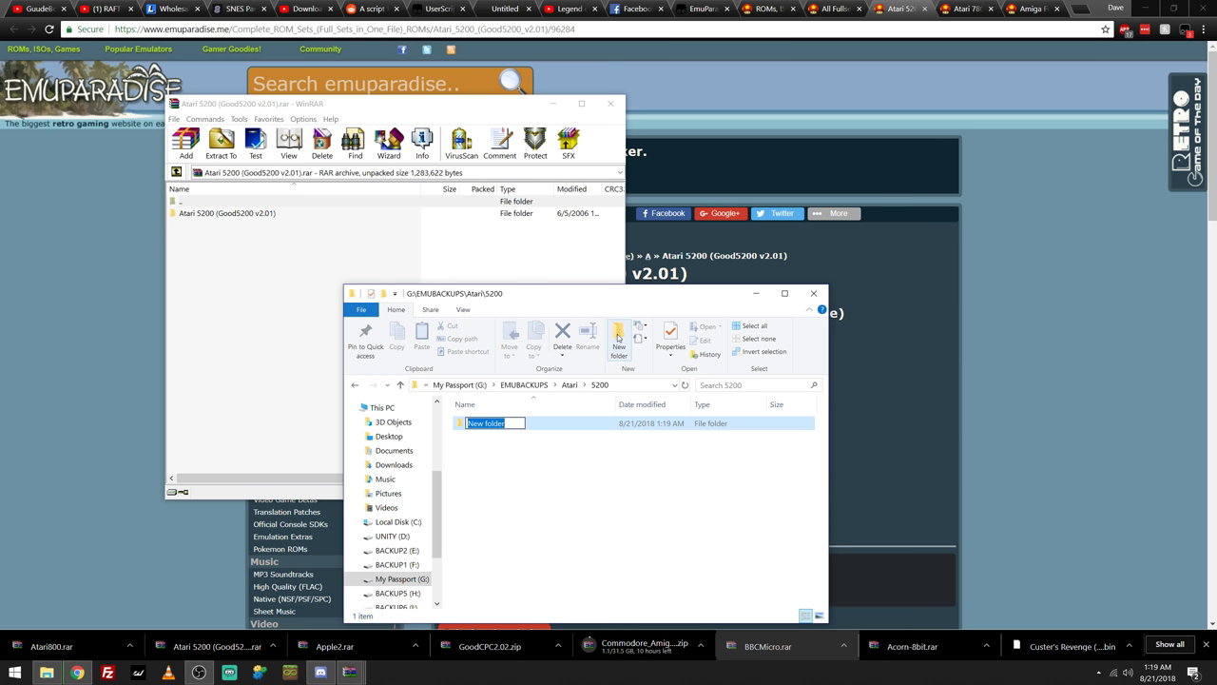
type("Good")
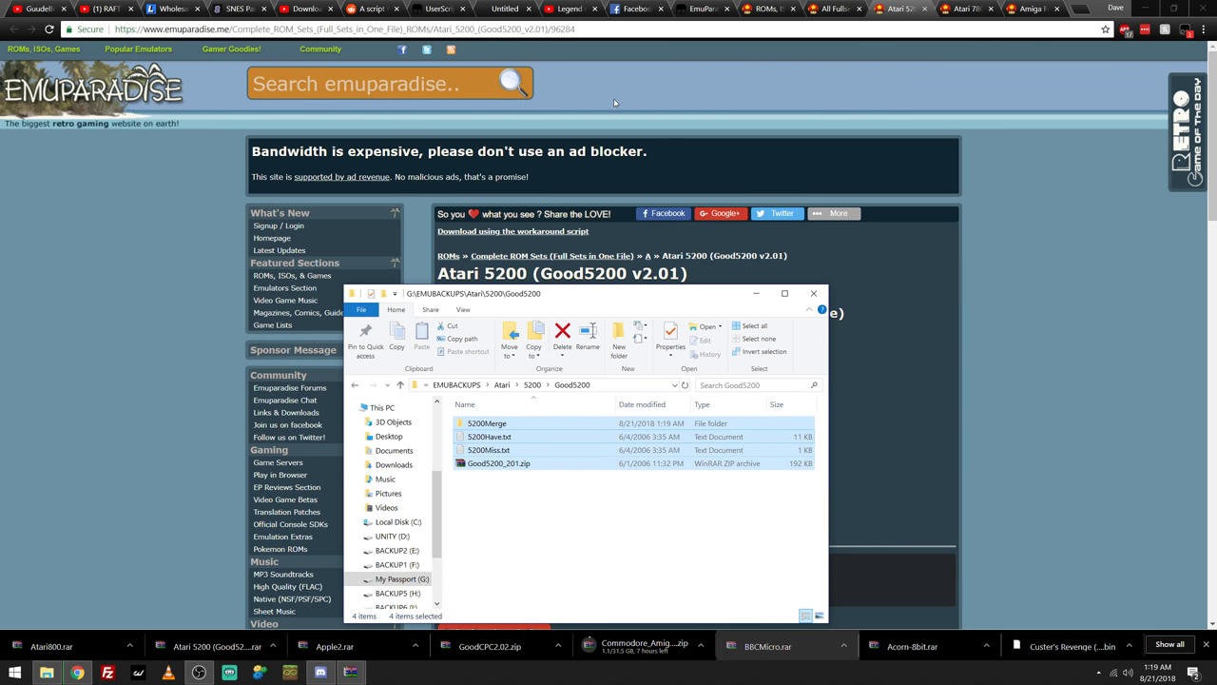
left_click(812, 293)
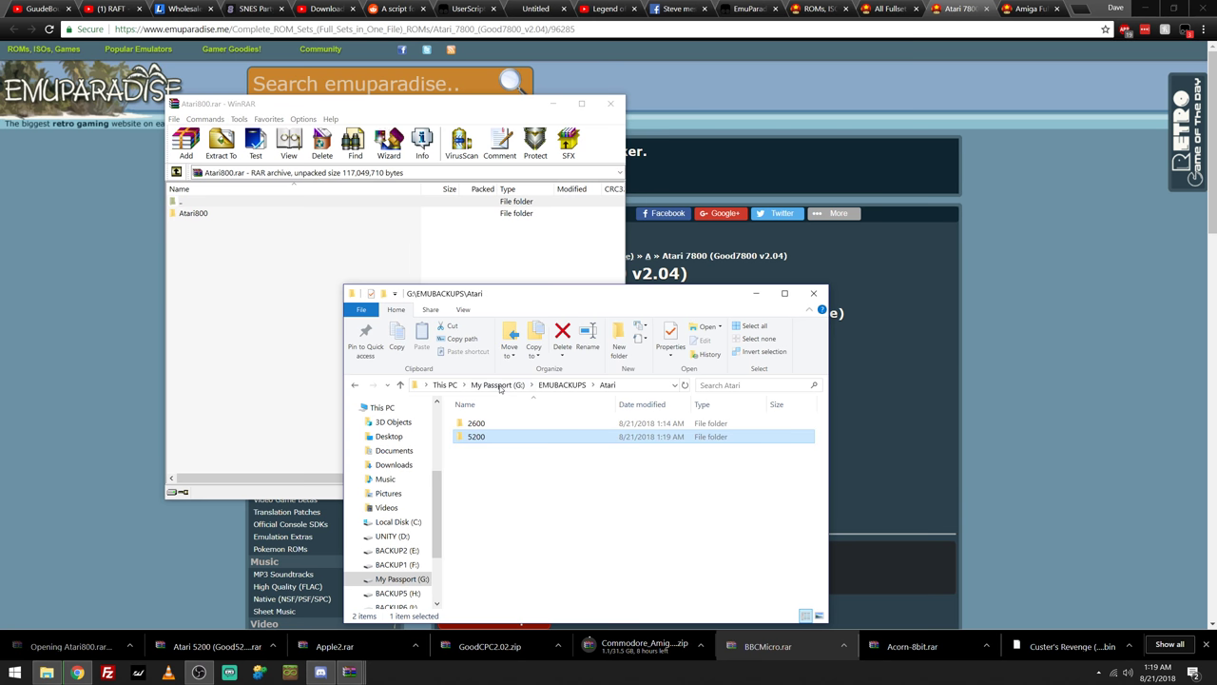
Create an 800 folder in the Atari backup folder, then bring up VG-Vault's homepage
left_click(640, 331)
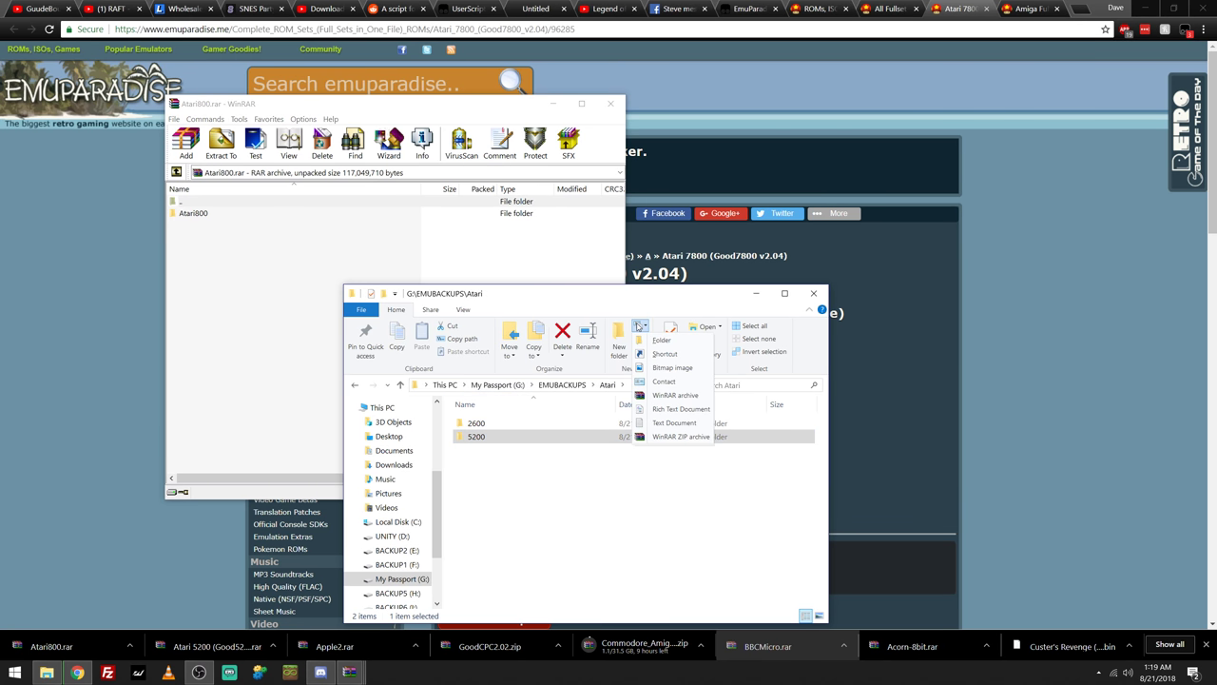
left_click(619, 333)
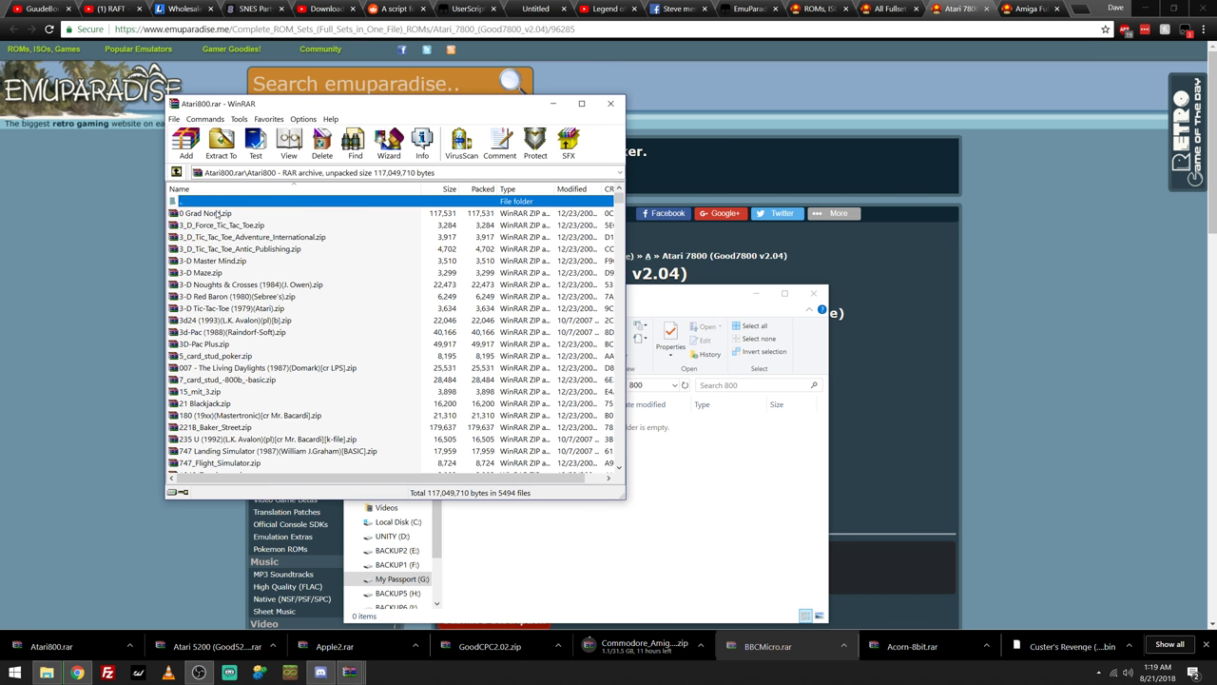
left_click(221, 143)
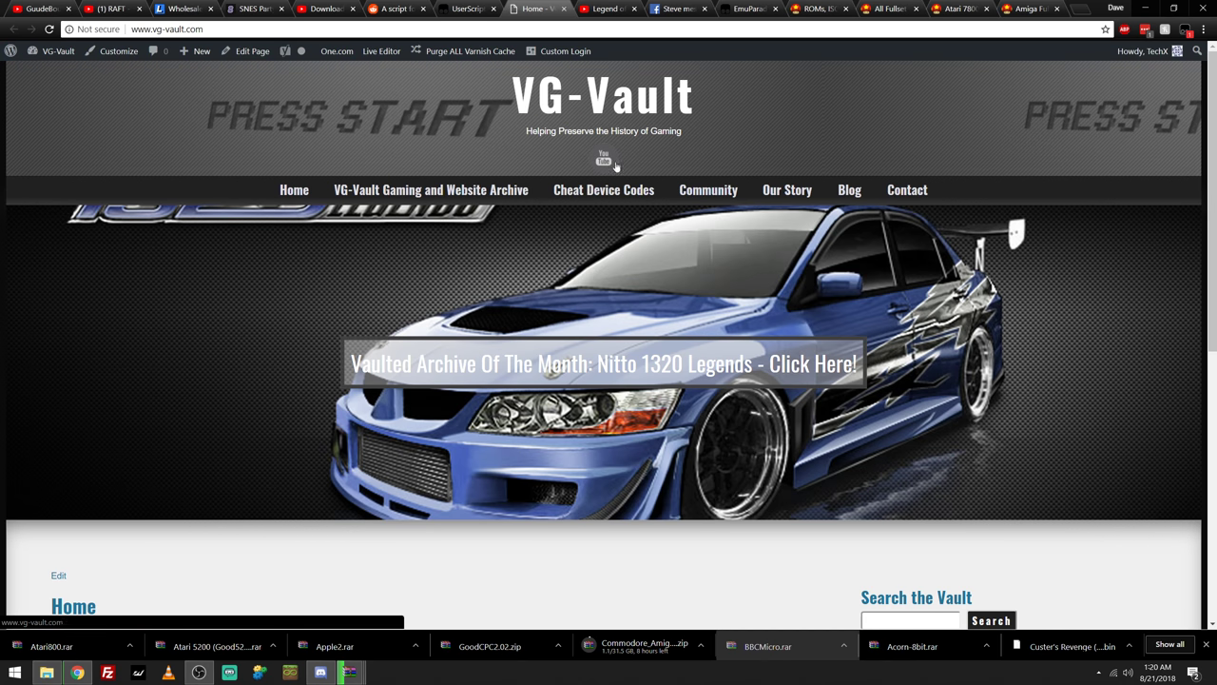
Open VG-Vault's Community forum, log out, and reload the forum page
left_click(708, 189)
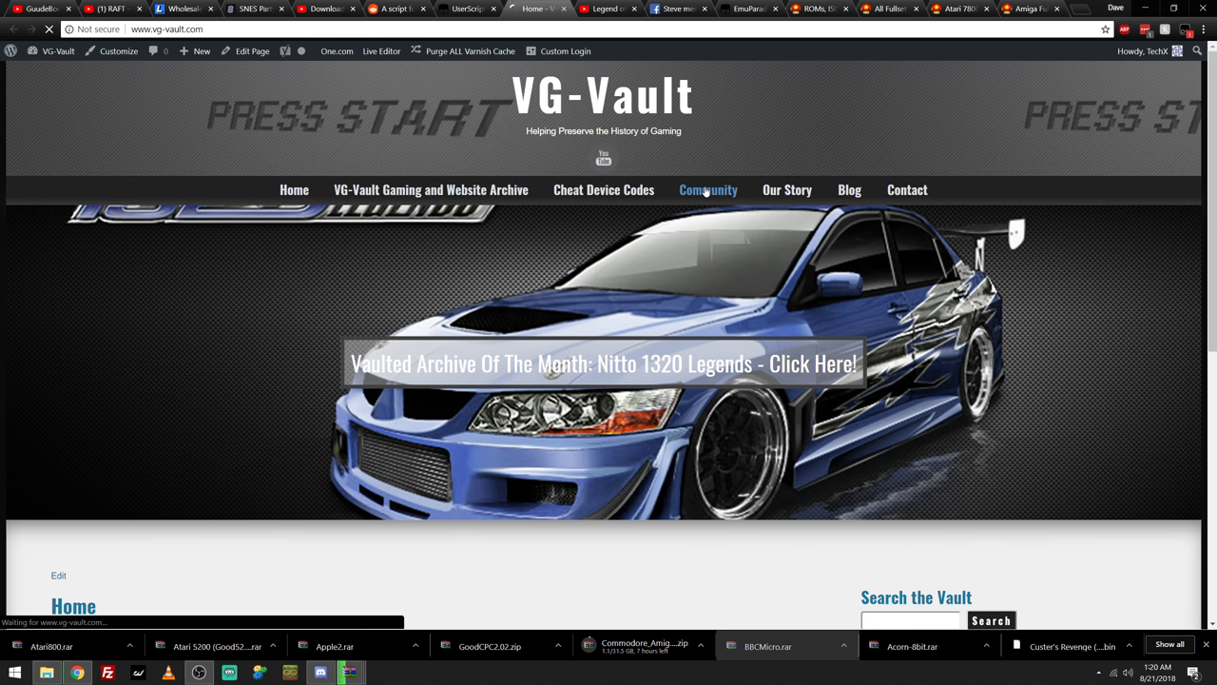
left_click(707, 189)
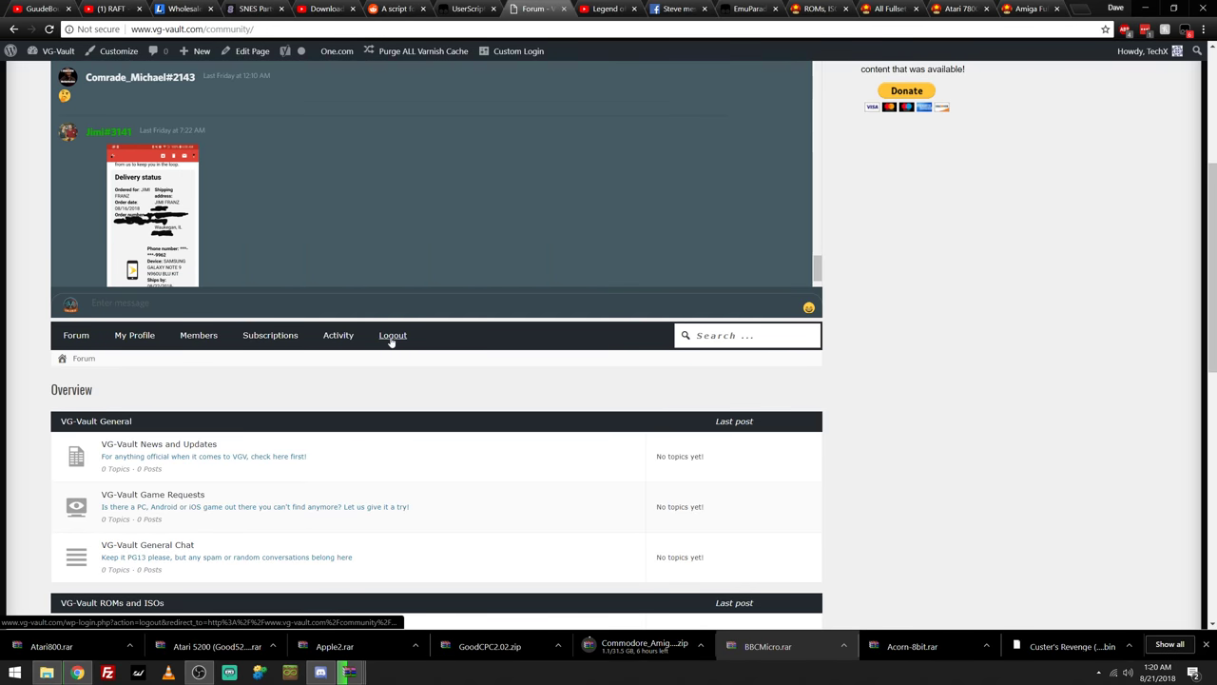
left_click(393, 335)
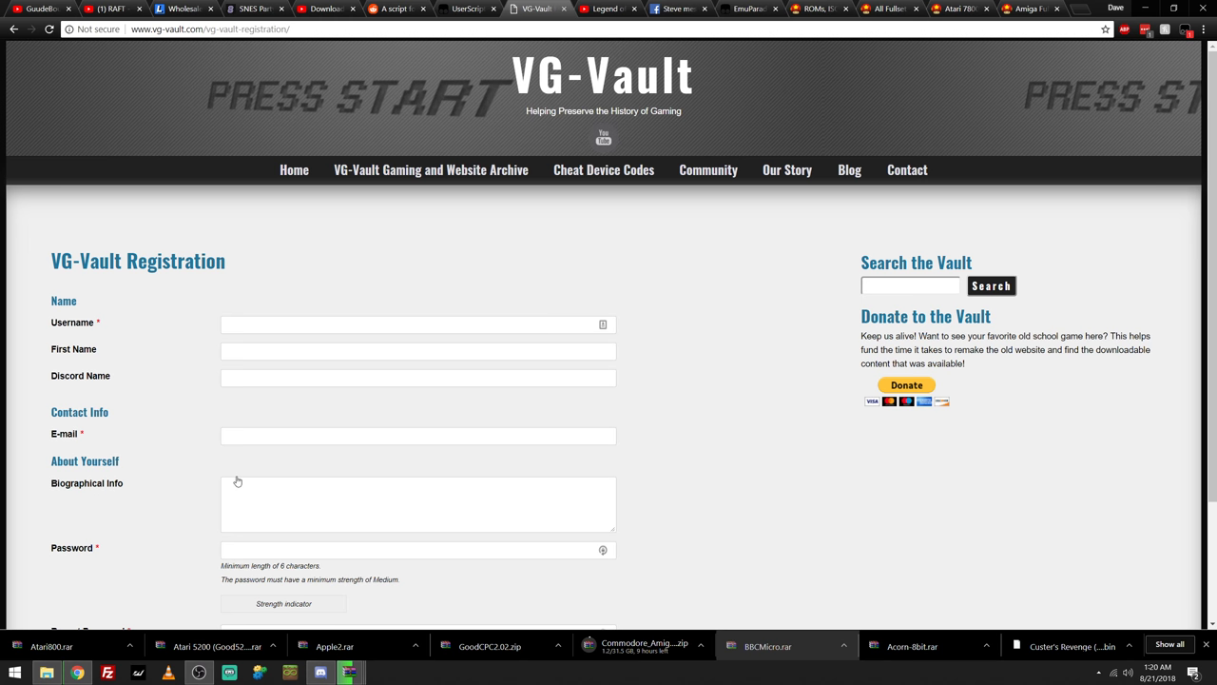
scroll("down", 3)
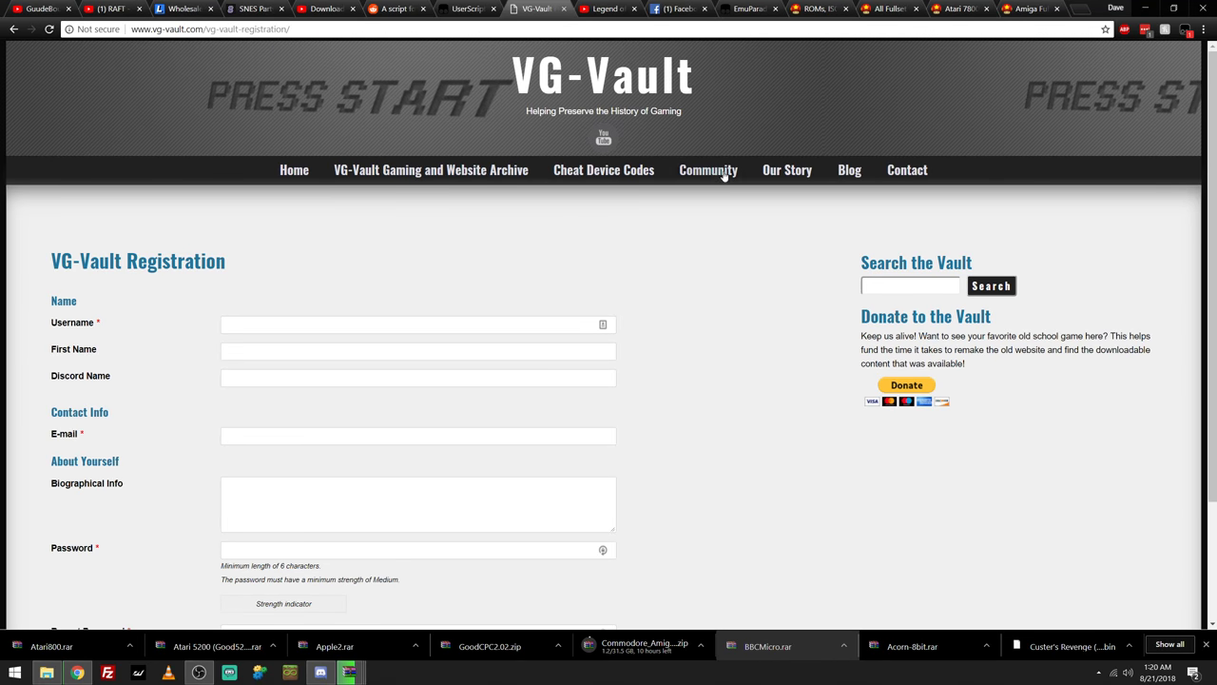
left_click(707, 170)
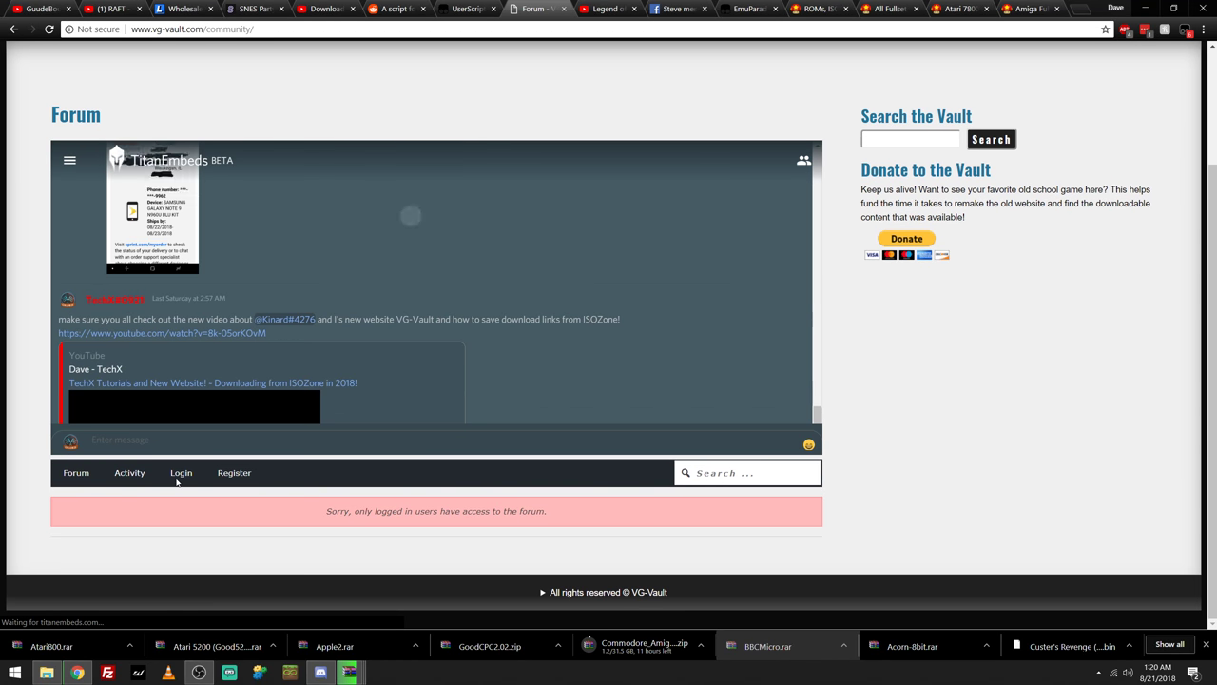
Log back into the VG-Vault forum, then view the EmuParadise Download Workaround script in Tampermonkey
left_click(180, 472)
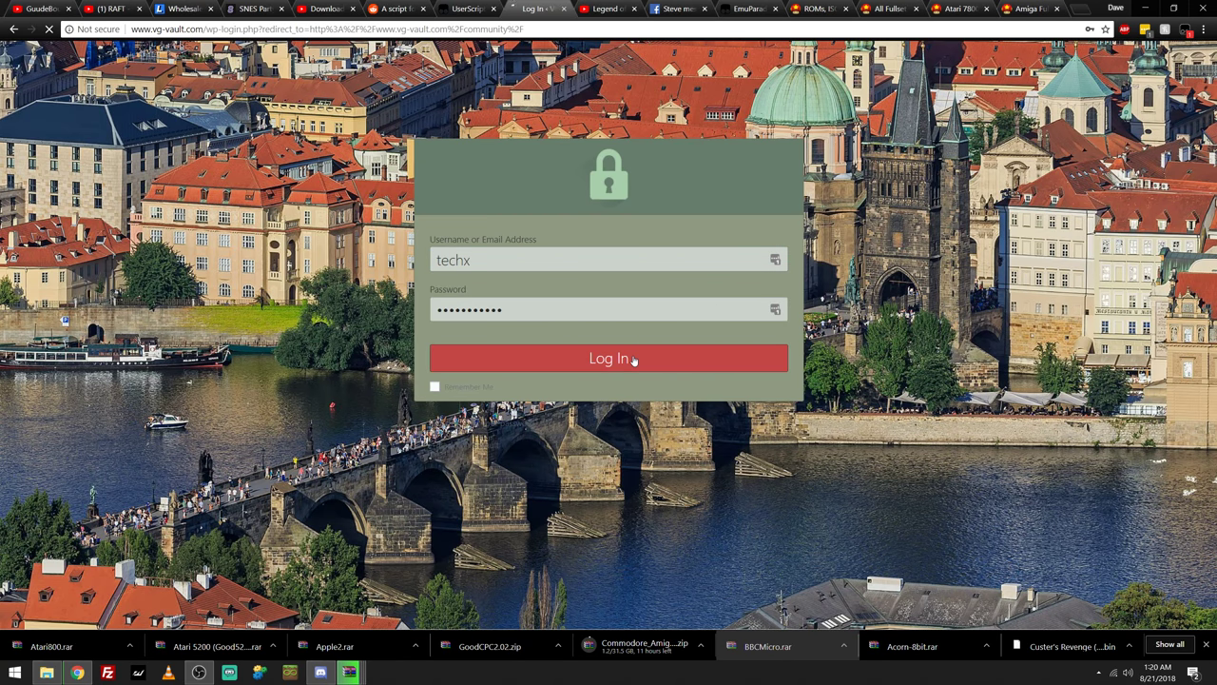
left_click(608, 359)
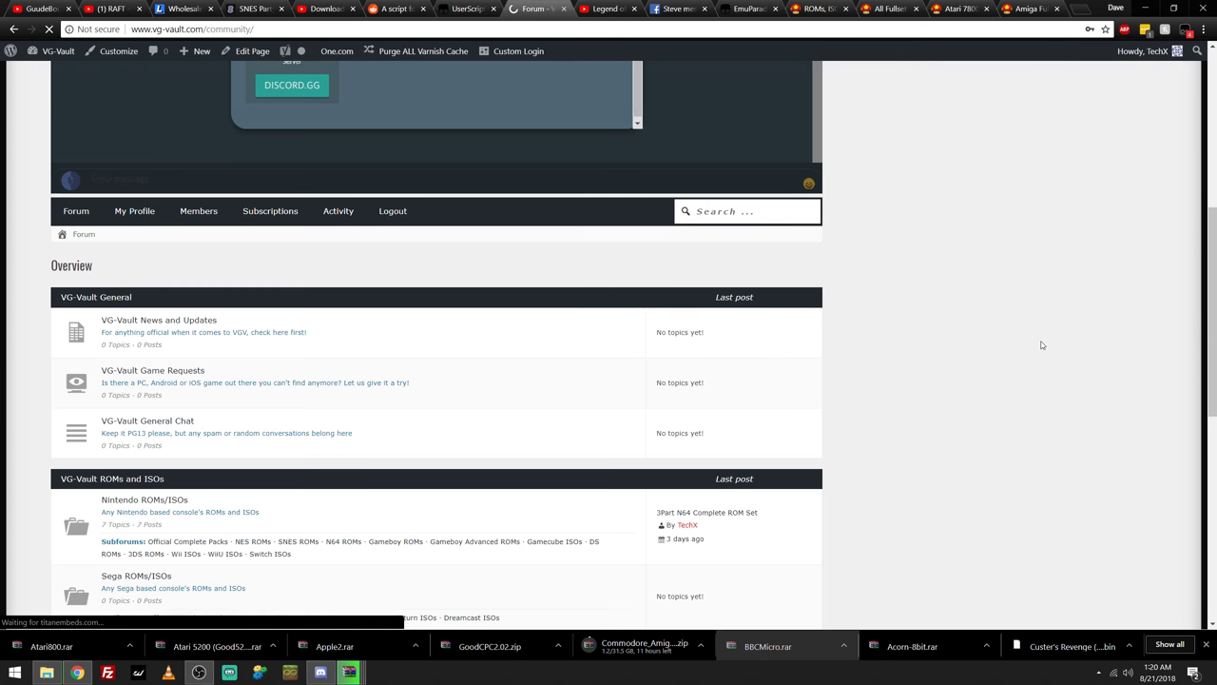
scroll("down", 3)
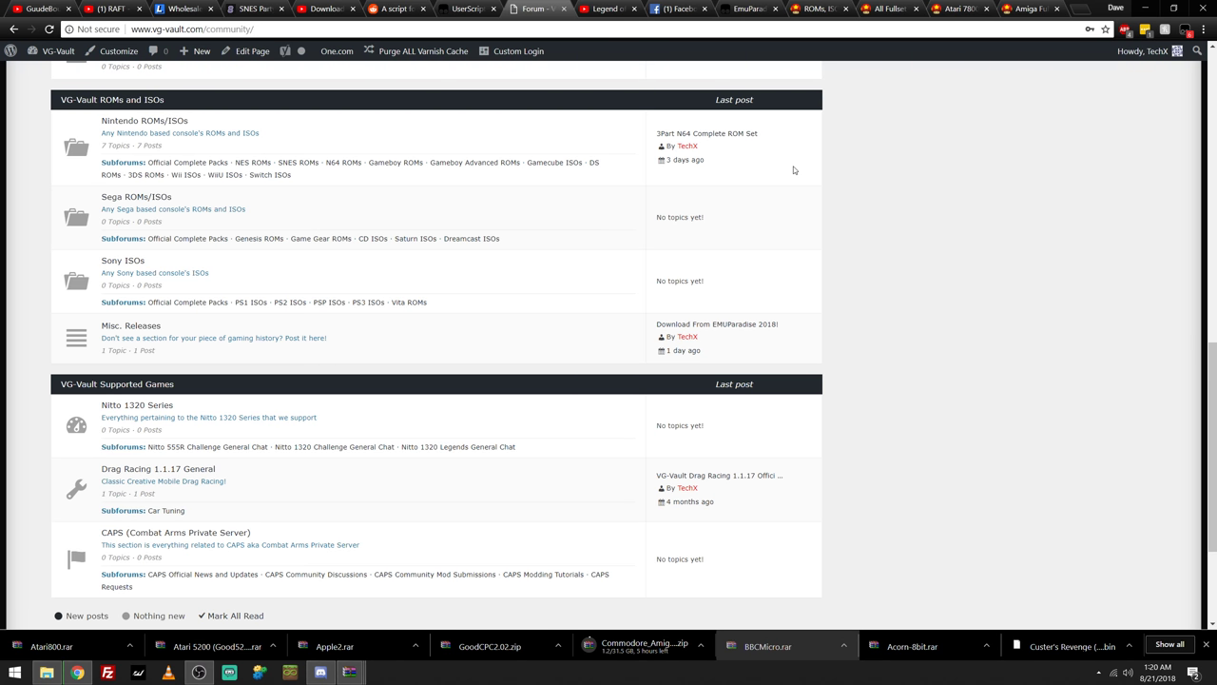
left_click(746, 8)
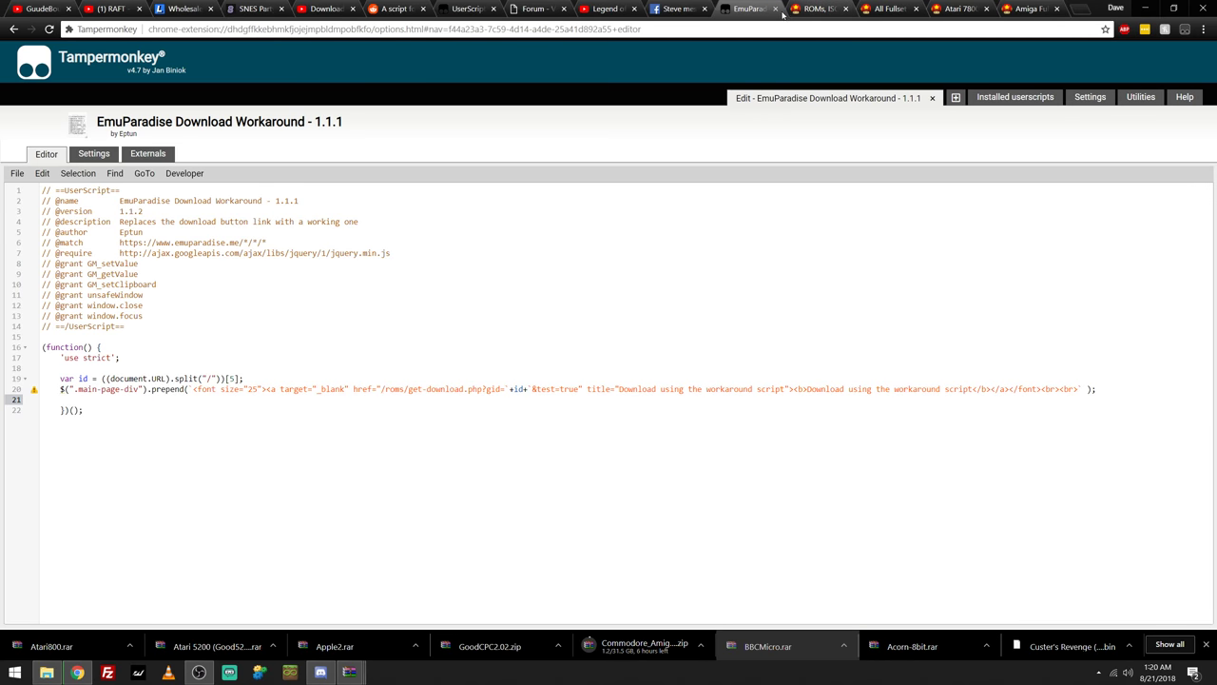